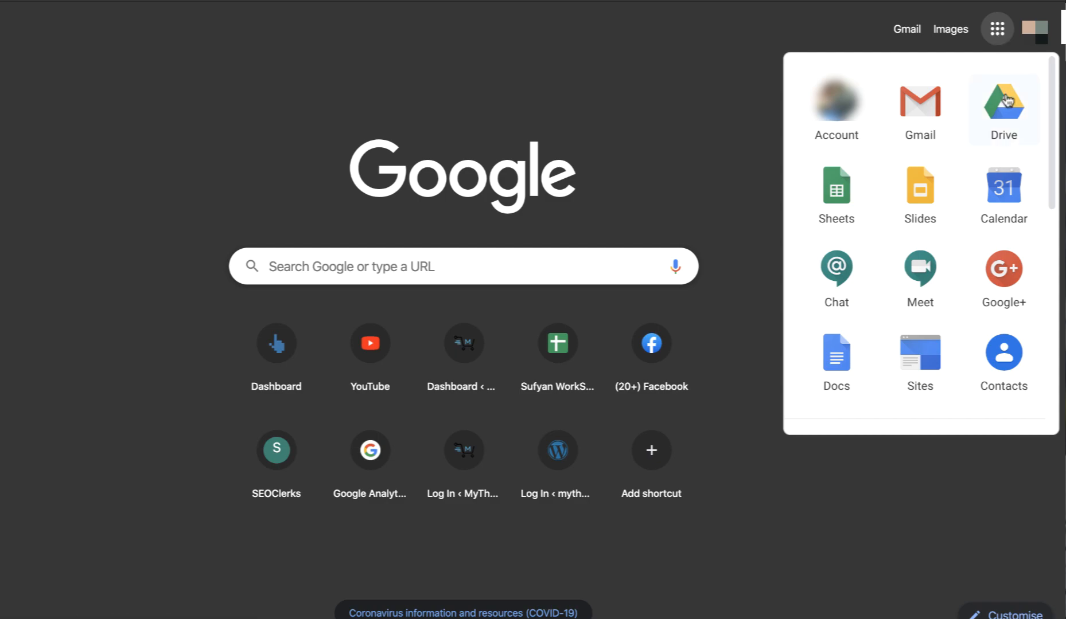
- From the apps launcher, go to Google Drive and create a new Google Docs document
click(1003, 103)
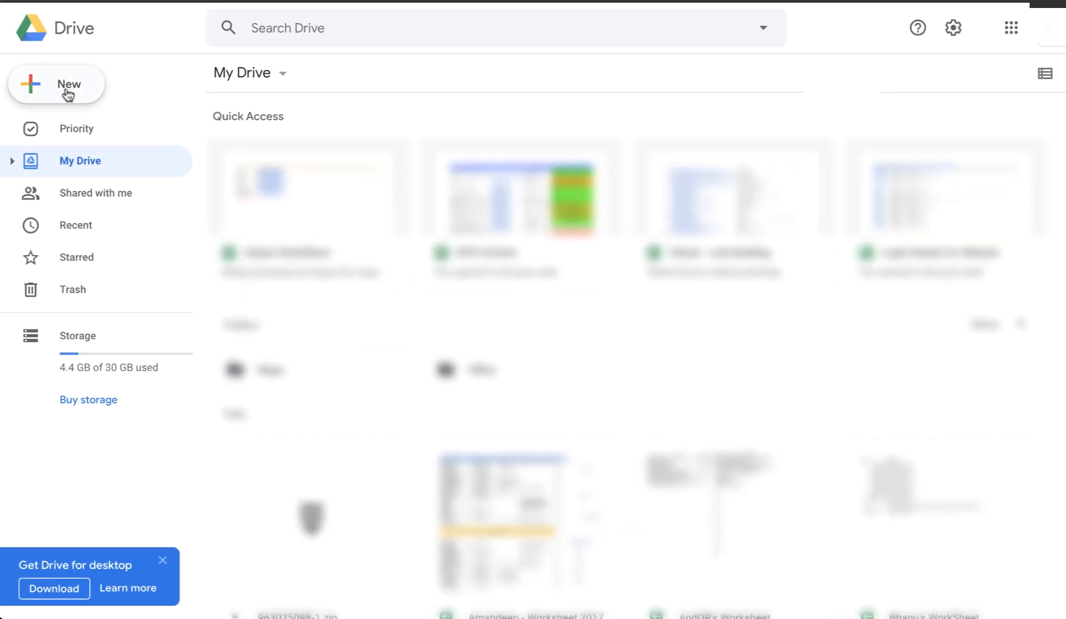
click(56, 84)
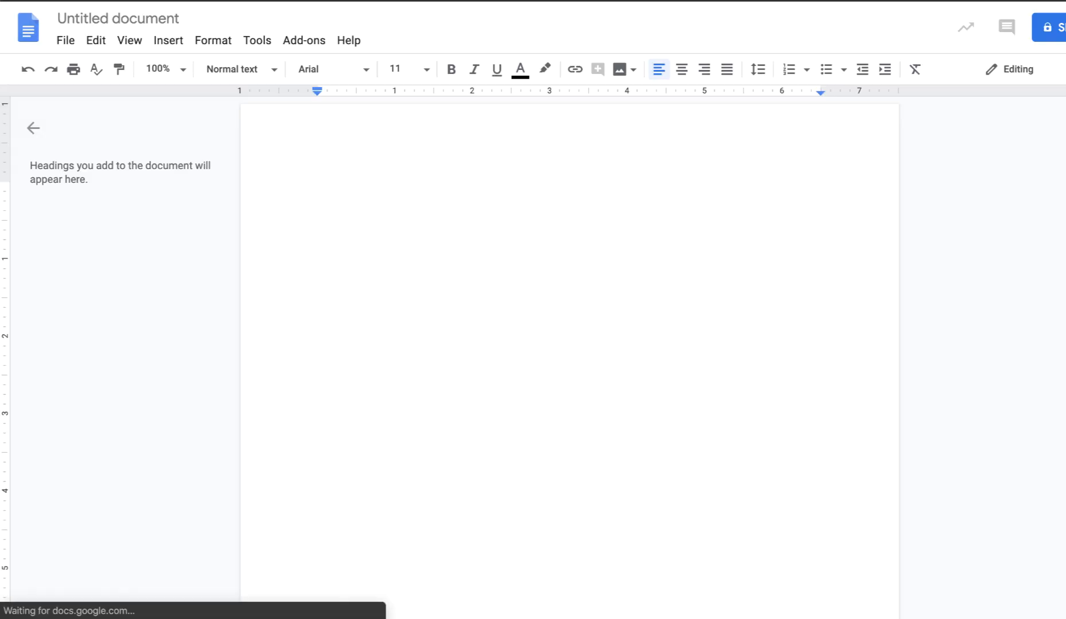
- Enable voice typing in the untitled document via Tools > Voice typing and Cmd+Shift+S
click(319, 189)
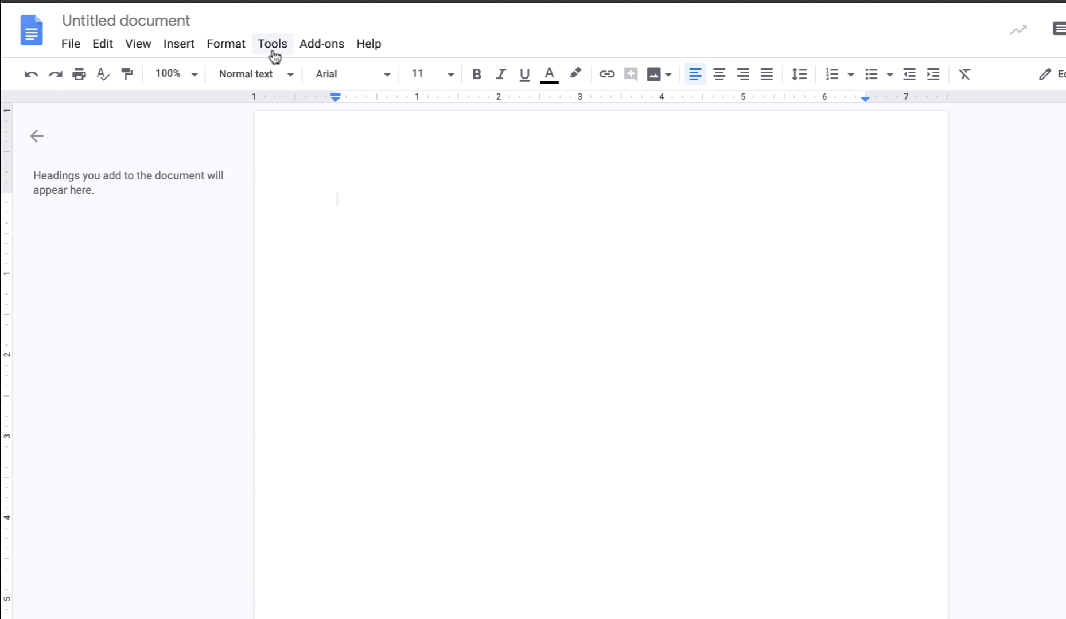
click(272, 44)
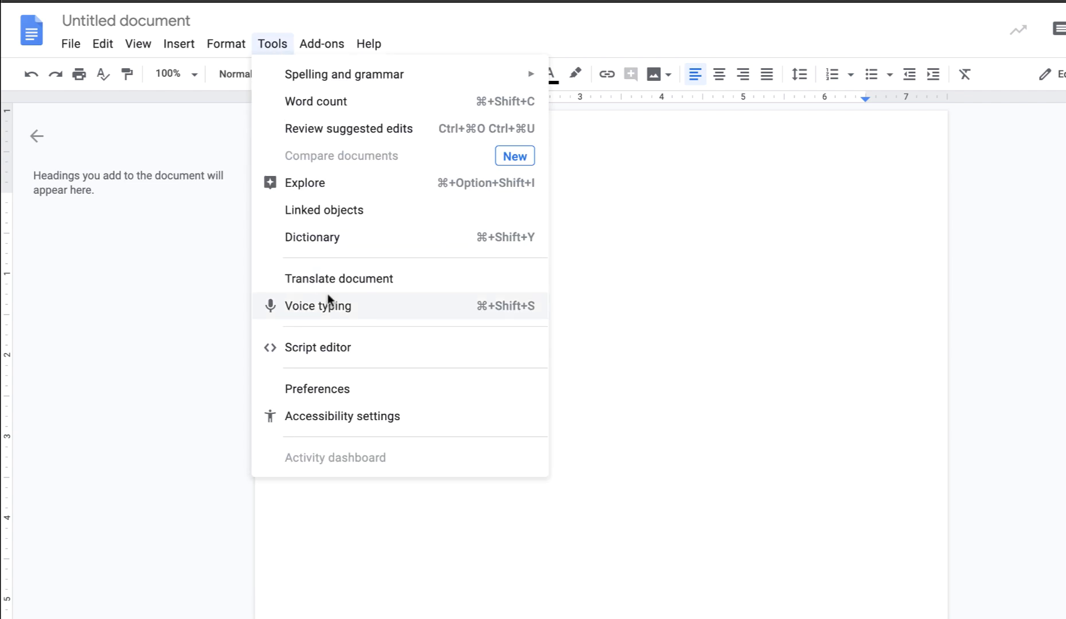
click(317, 305)
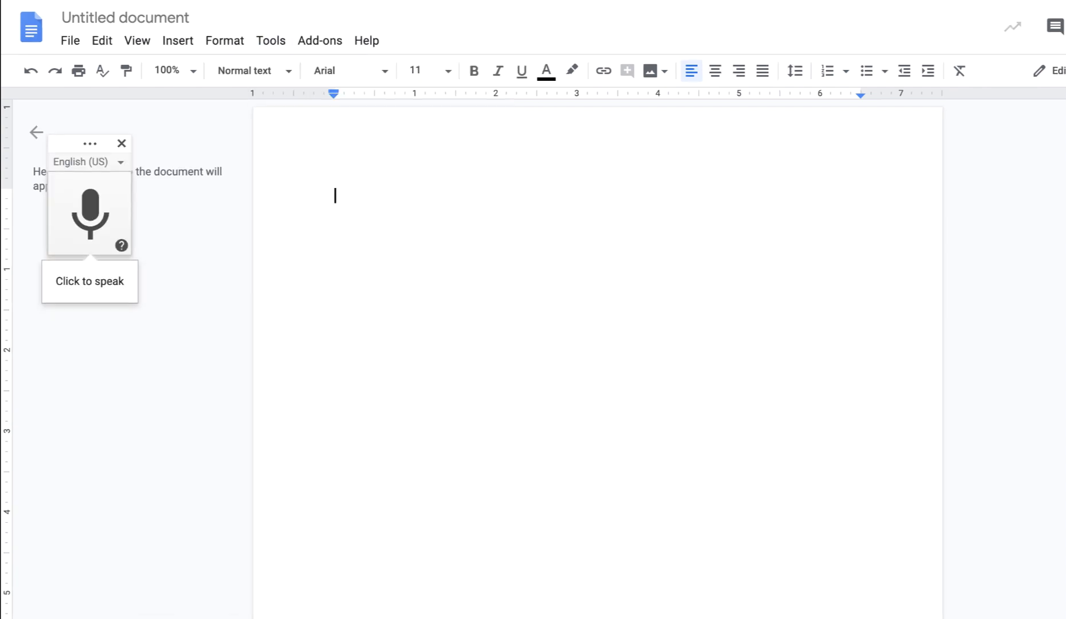
key(ctrl+shift+s)
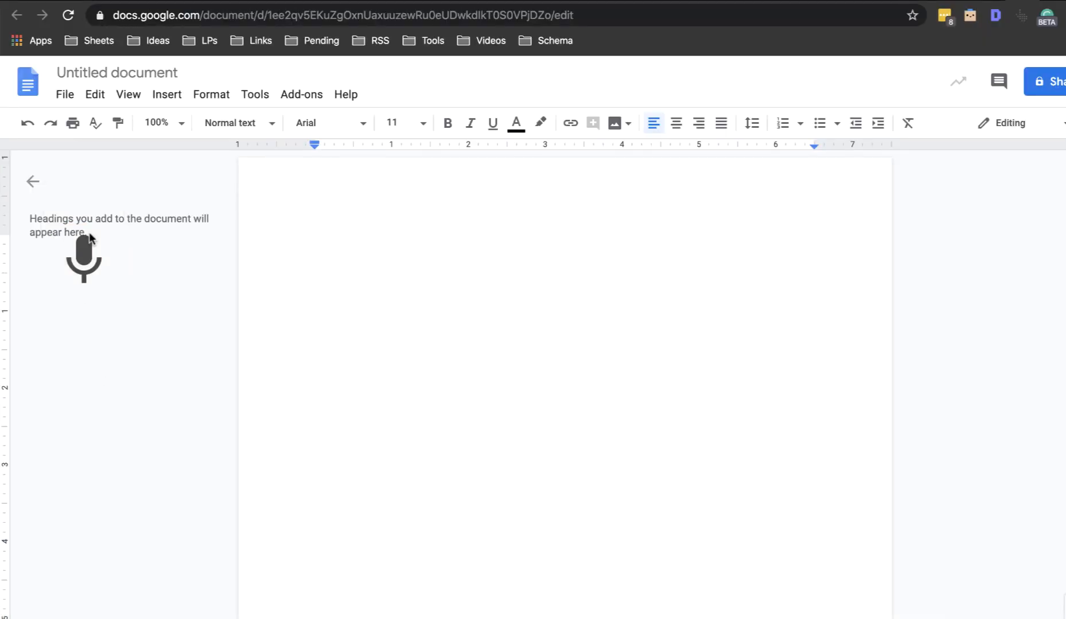
- Allow the browser microphone permission, then start and stop voice typing listening
click(83, 259)
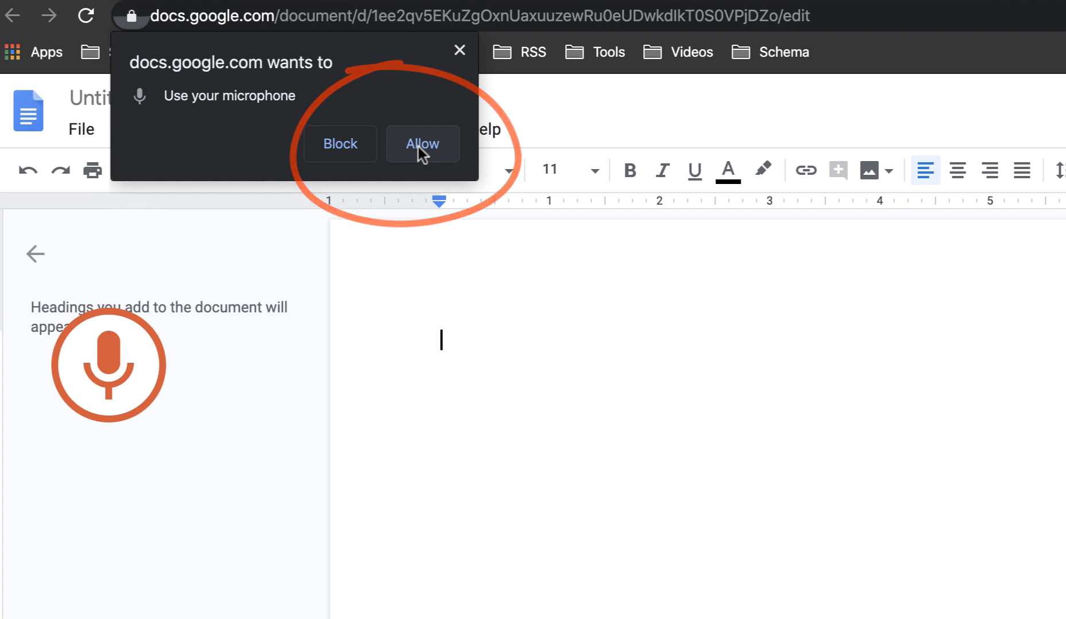
click(422, 143)
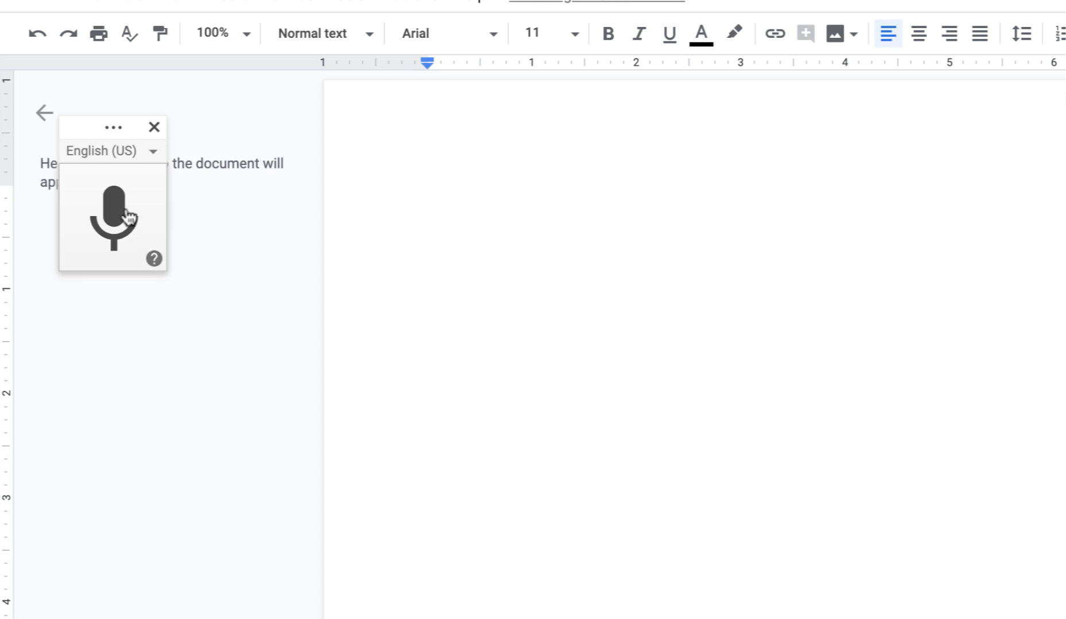
click(113, 218)
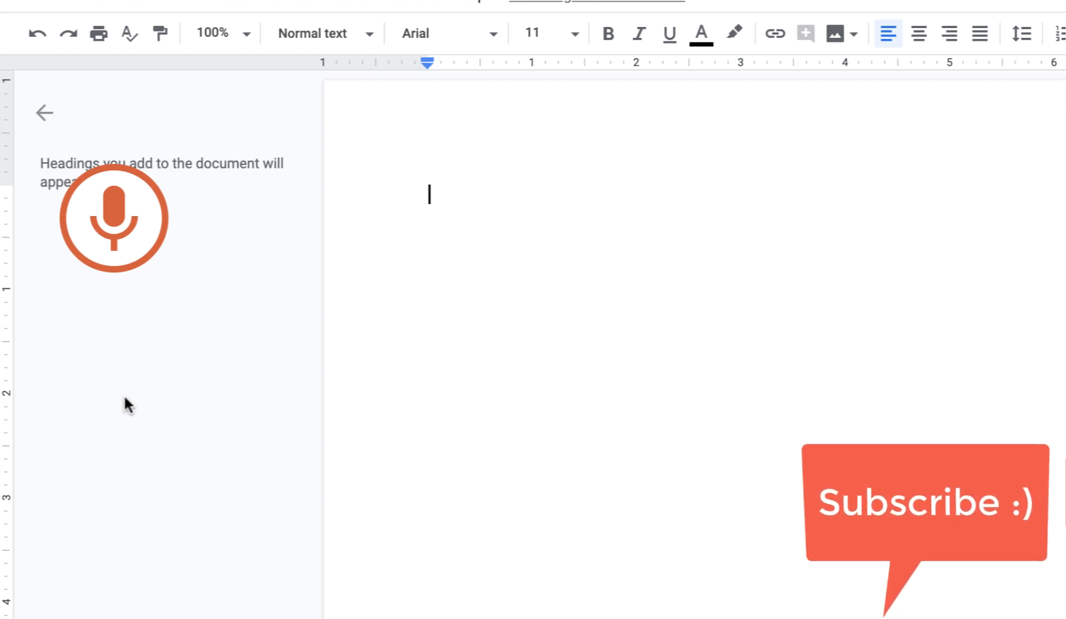
mouse_move(124, 348)
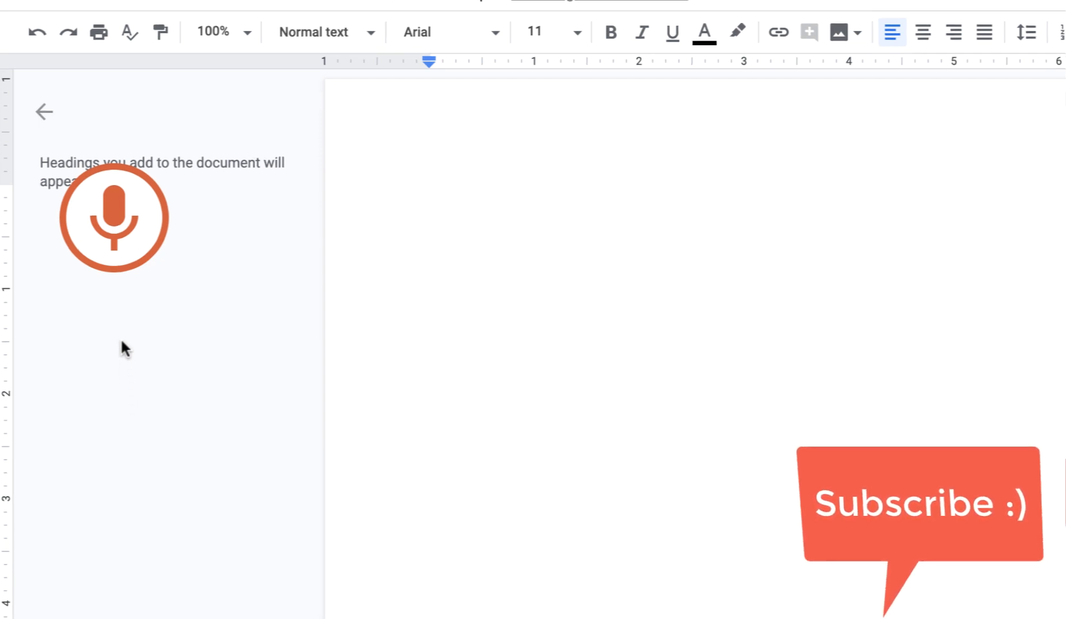
click(113, 217)
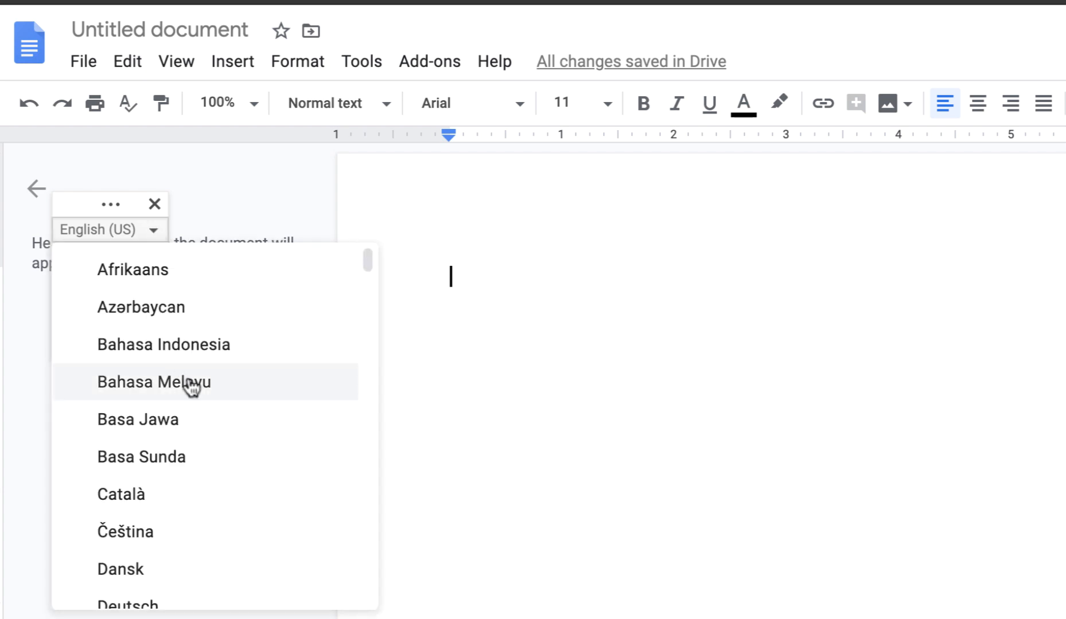
- Keep English (US) as the dictation language and dictate the slight-delay sentence
scroll(down, 3)
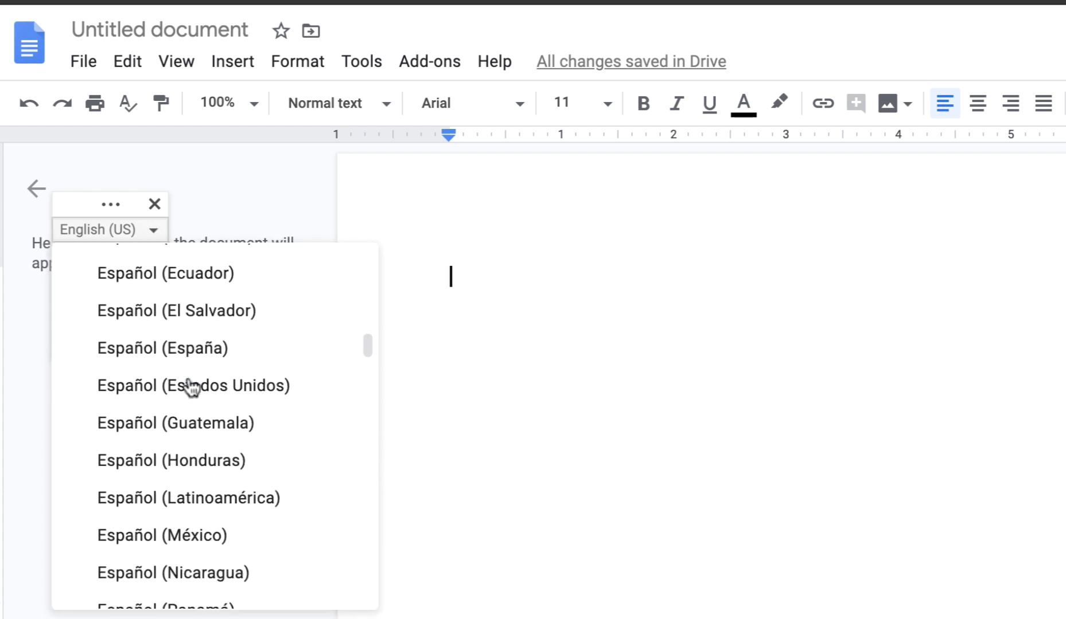
scroll(down, 3)
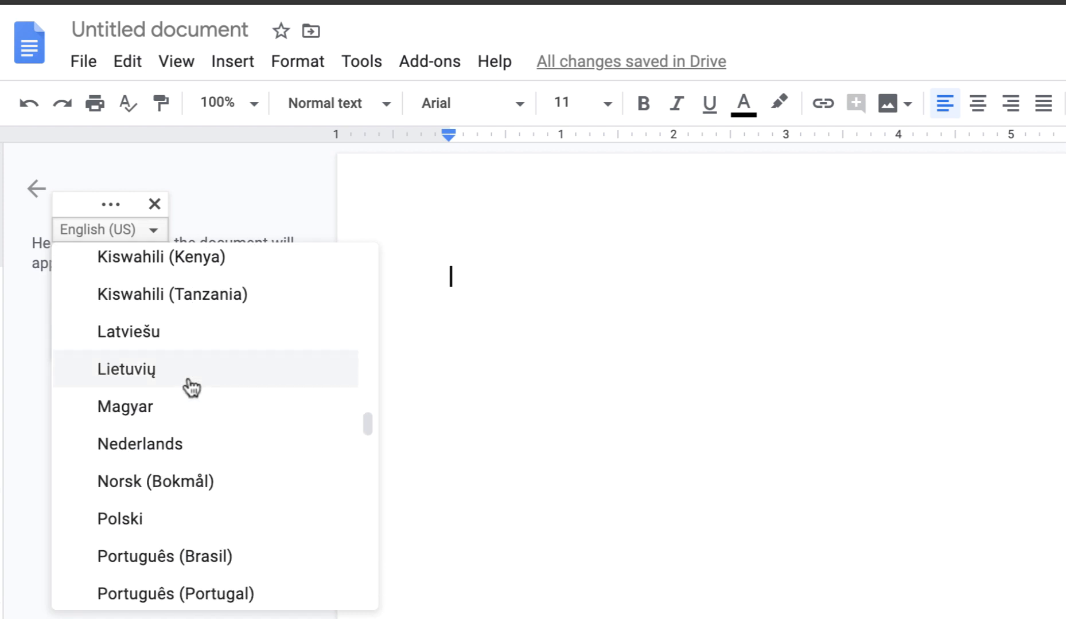
click(125, 369)
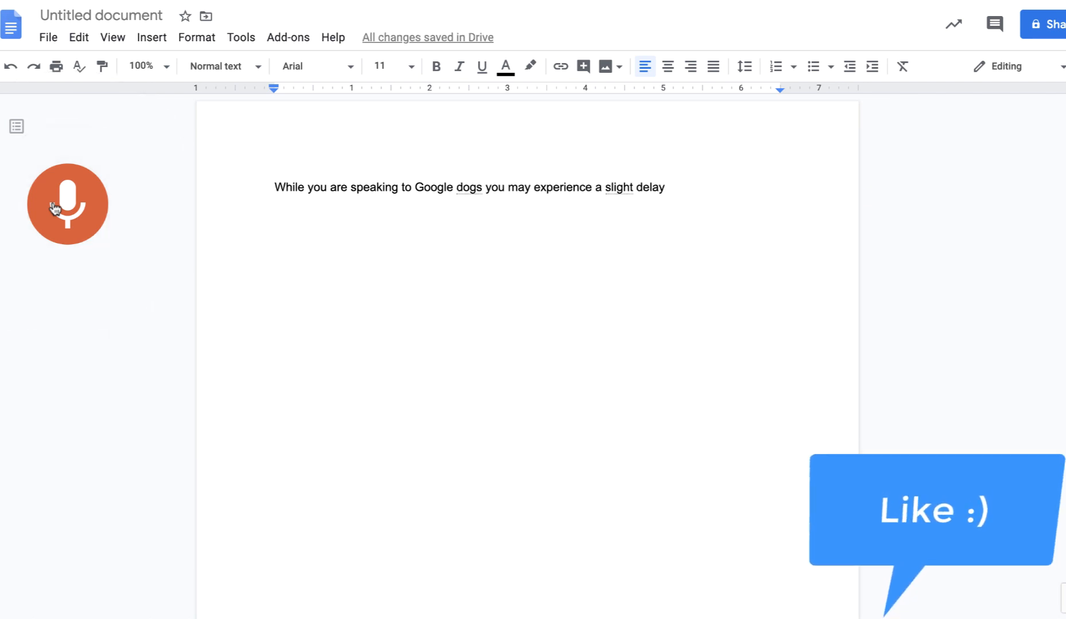
- Pause and resume dictation to append the word 'Mistake' to the sentence
click(67, 205)
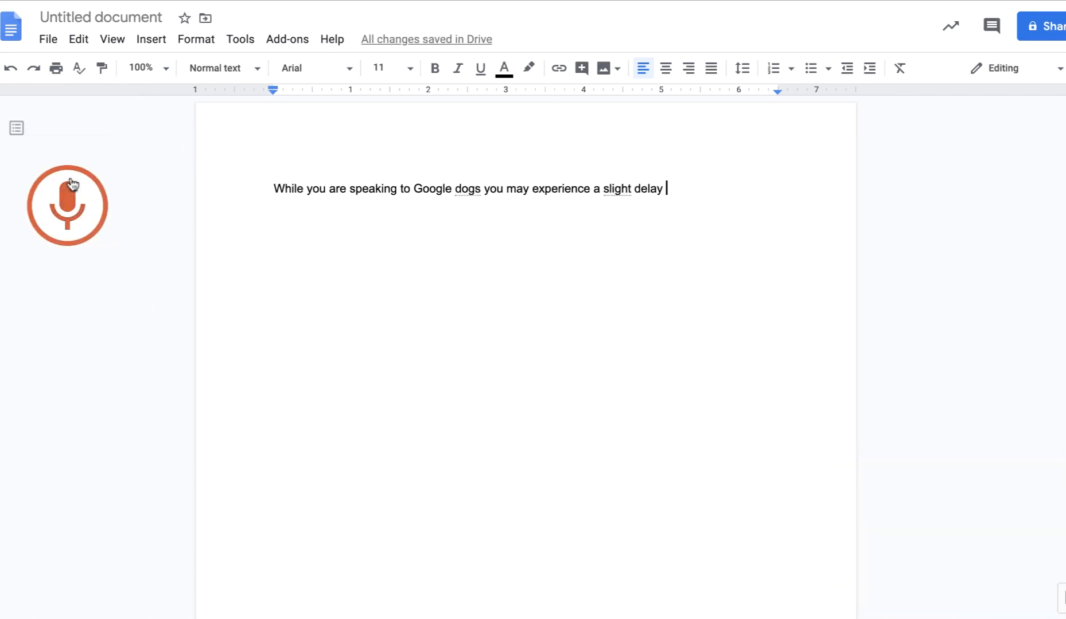
click(67, 206)
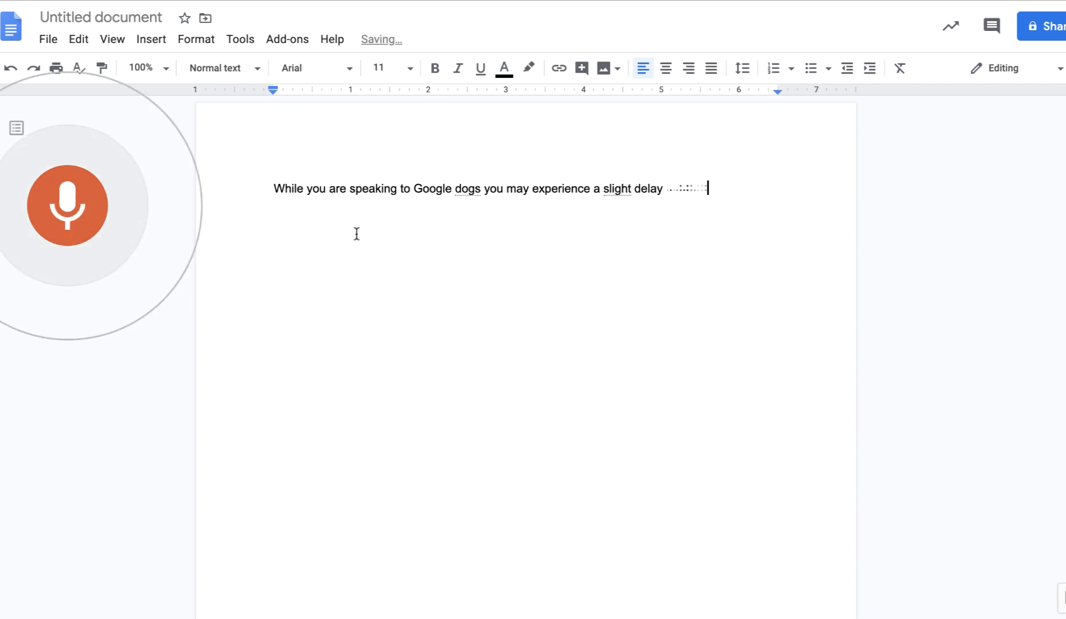
text(Mistake)
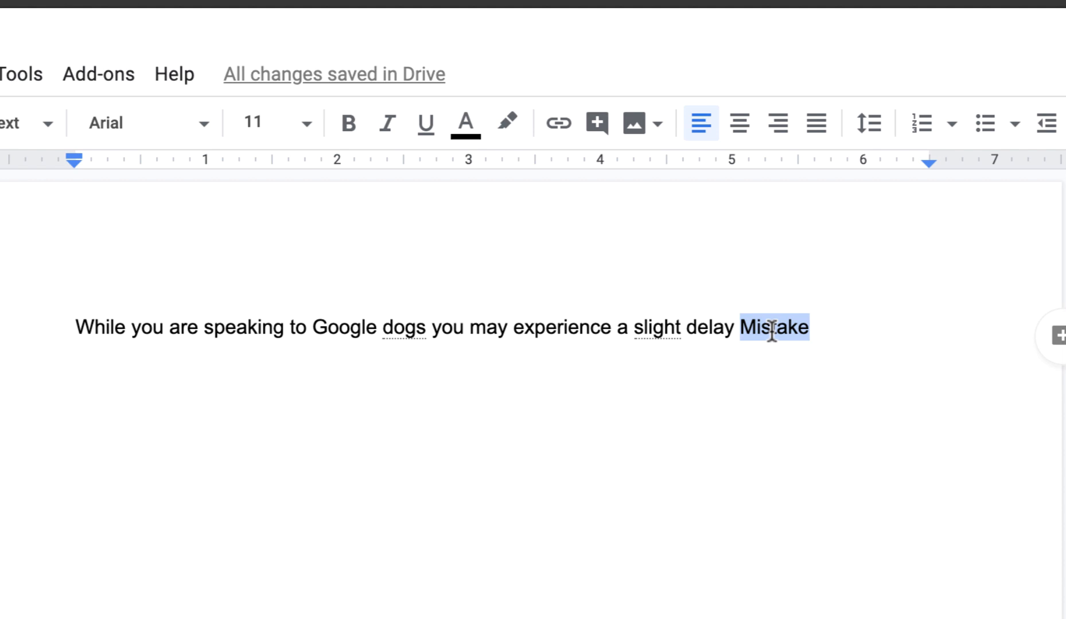
text(correc)
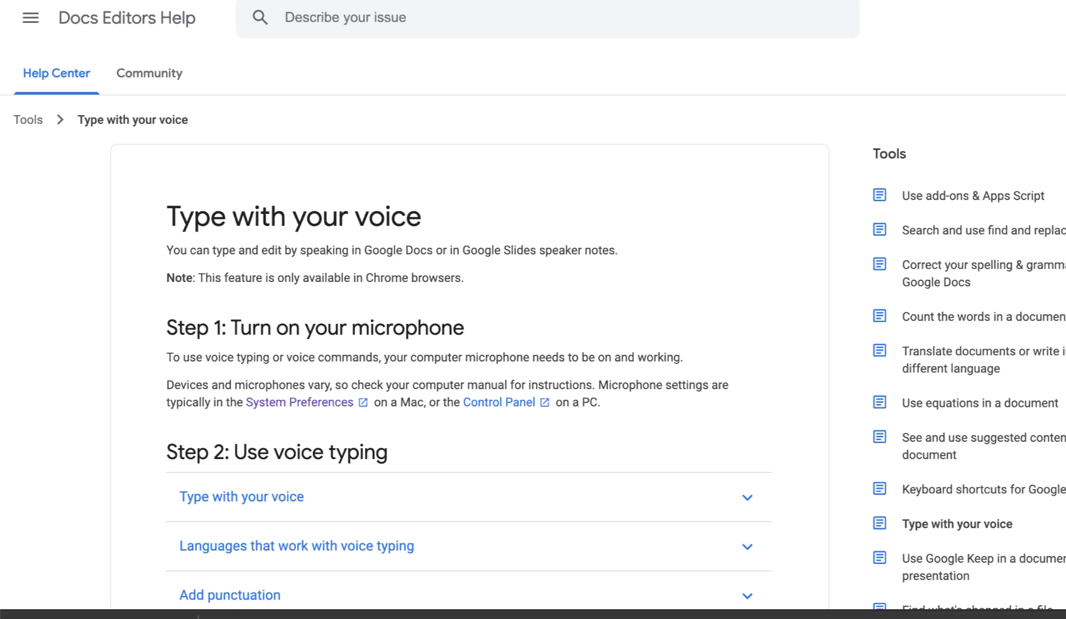
- Read through the Format and Edit voice commands, then return to the blank Docs page
scroll(down, 3)
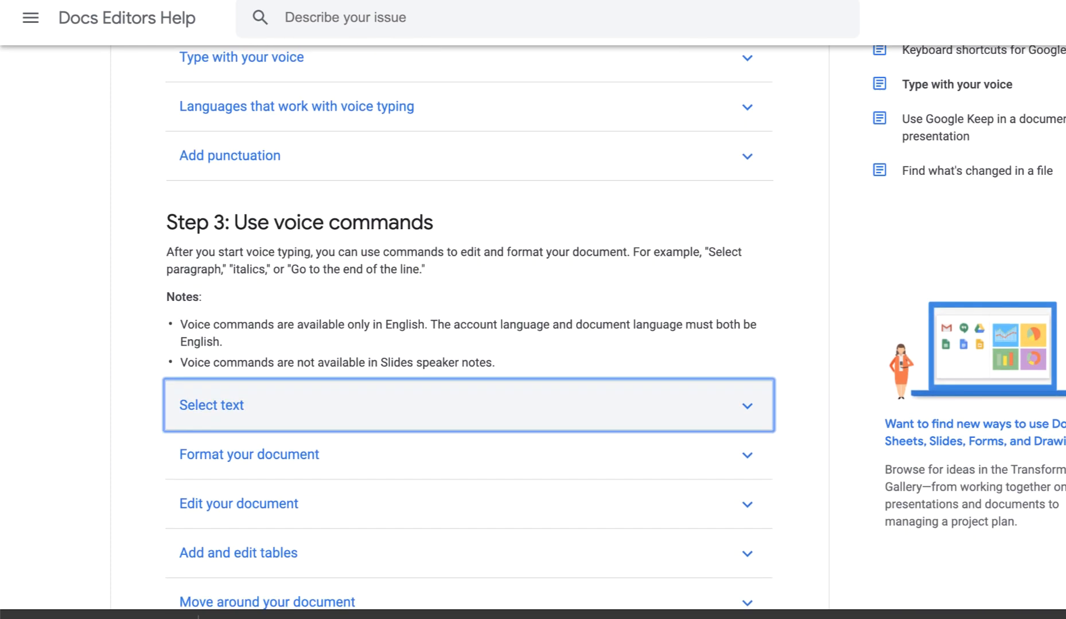
scroll(down, 3)
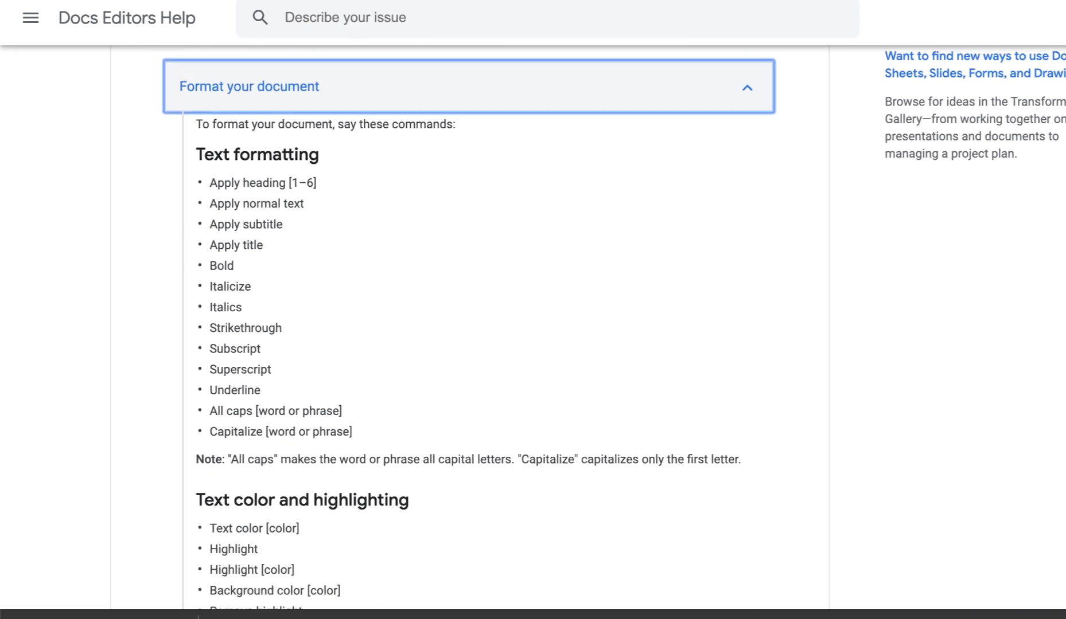
scroll(down, 3)
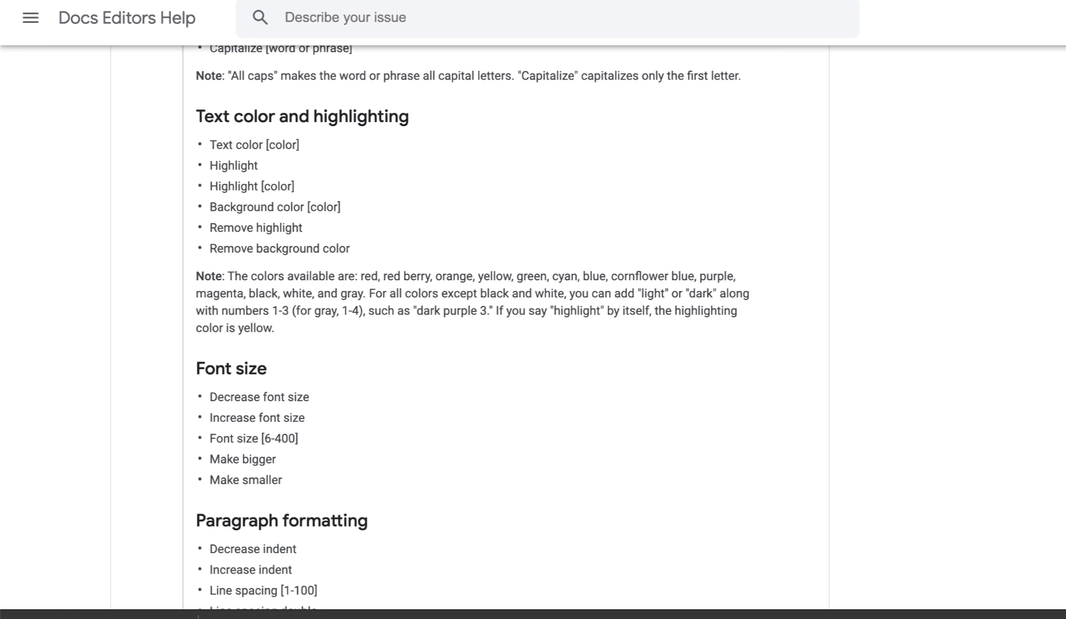
scroll(down, 3)
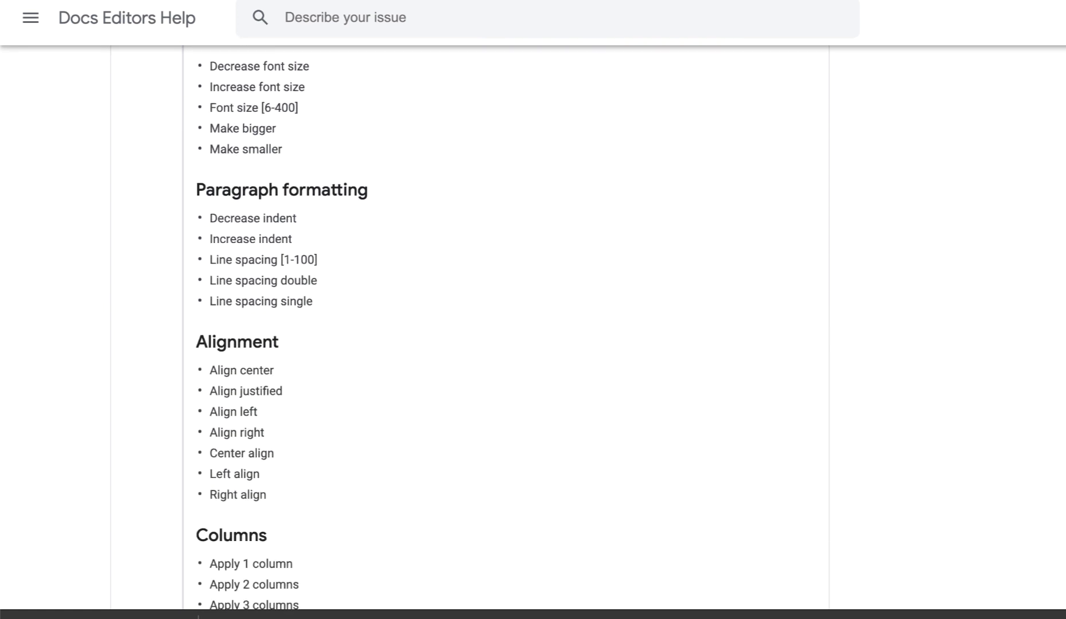
scroll(down, 3)
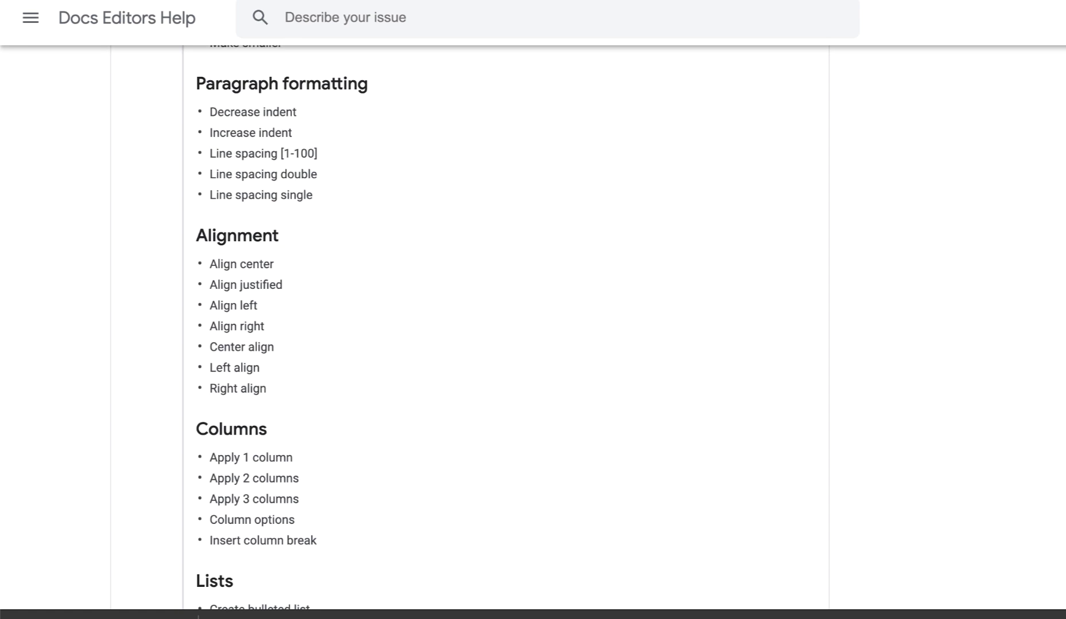
scroll(down, 3)
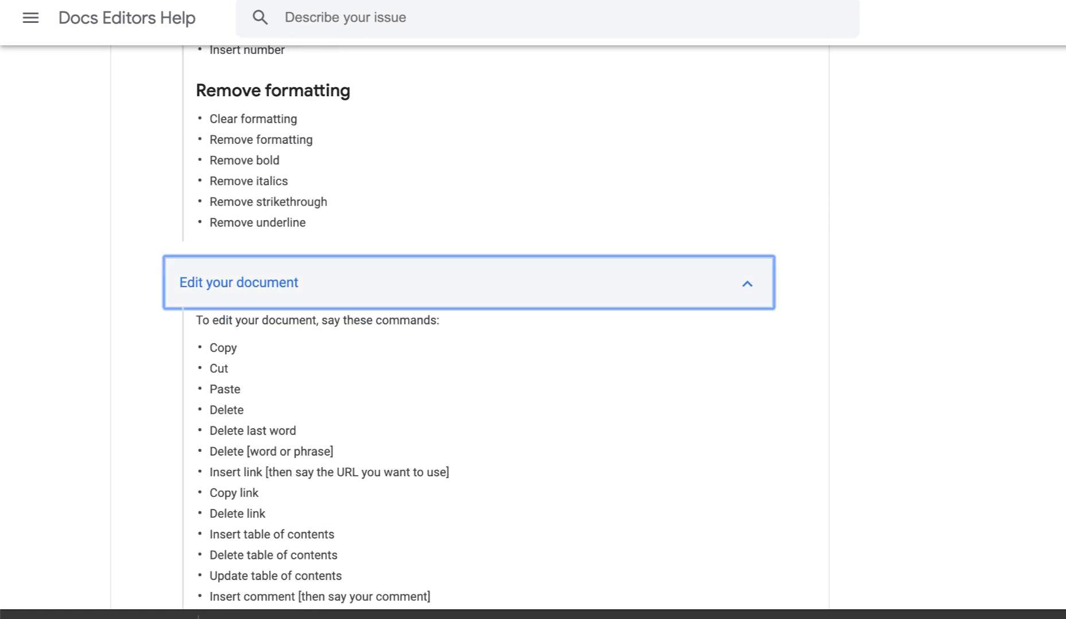
scroll(down, 3)
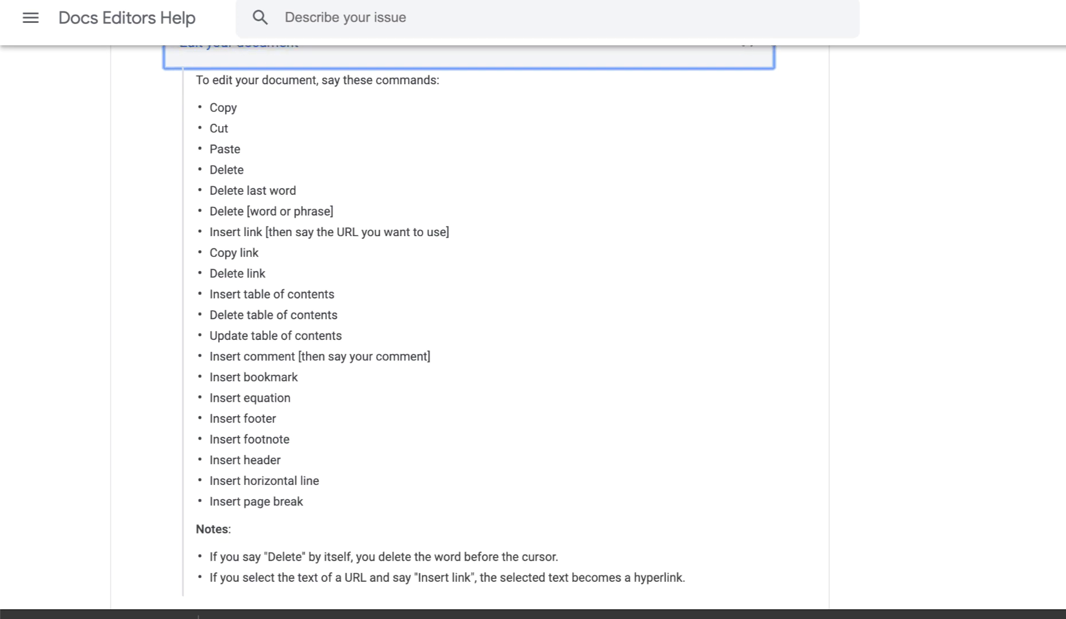
scroll(down, 3)
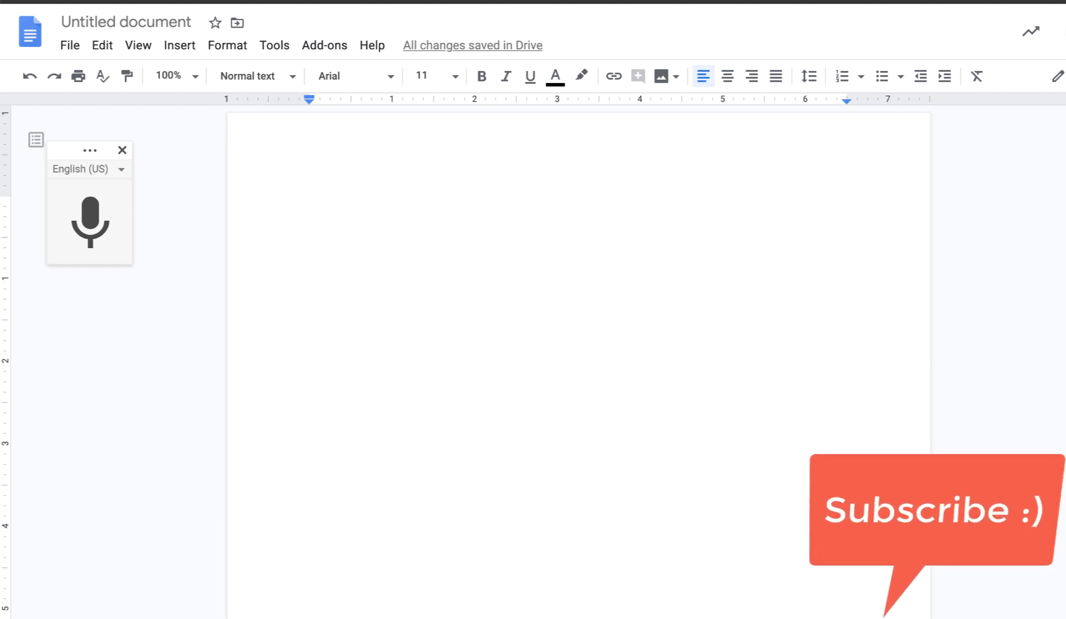
click(310, 204)
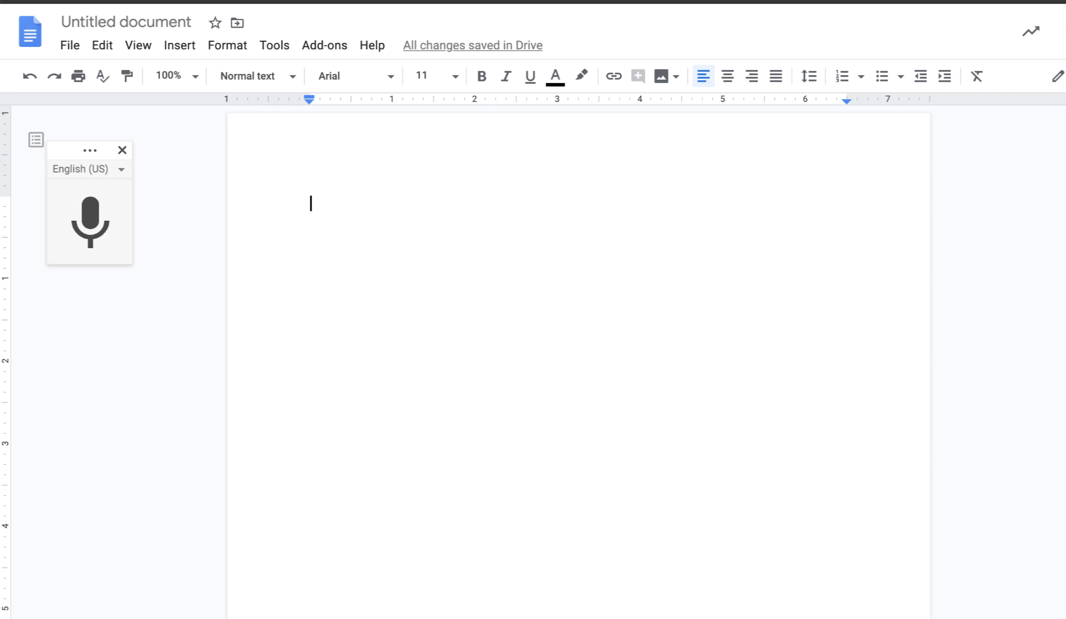